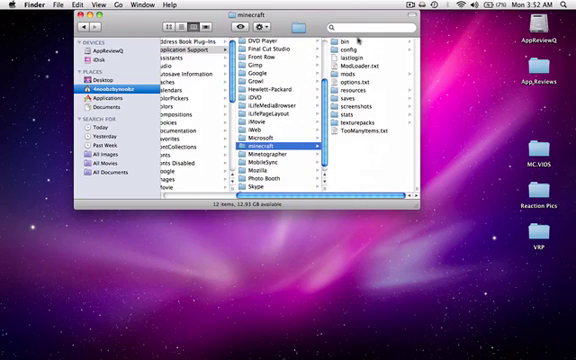
Navigate into Application Support > minecraft > bin and expand minecraft.jar's contents
left_click(348, 44)
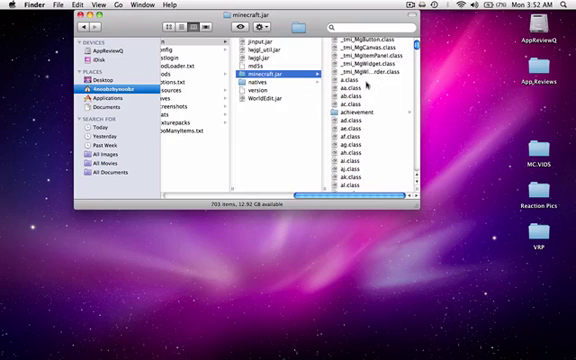
Bring up the MC Texture Pack (Default) folder in a second Finder window beside the jar contents
scroll("down", 3)
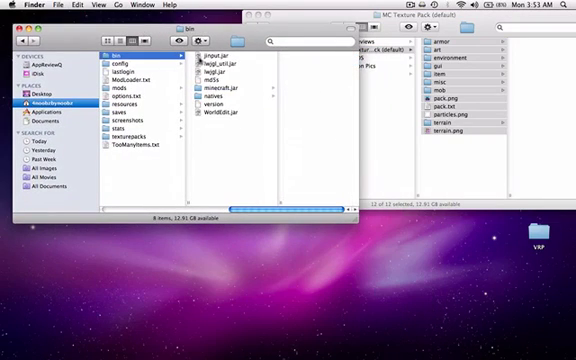
Browse folders and a texture image inside minecraft.jar, then keep only the texture pack window
double_click(212, 112)
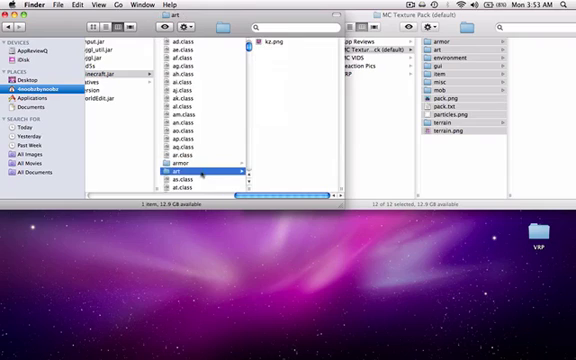
scroll("down", 3)
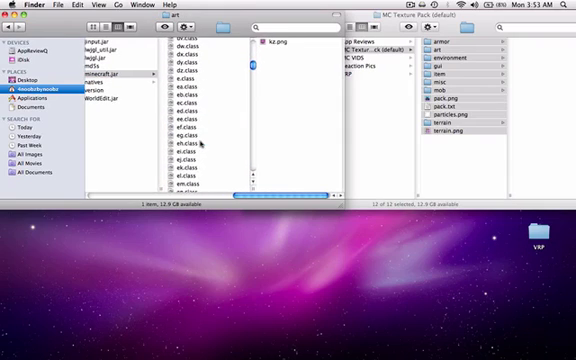
left_click(188, 116)
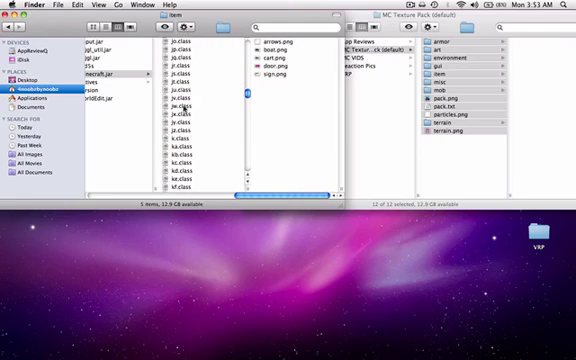
scroll("down", 3)
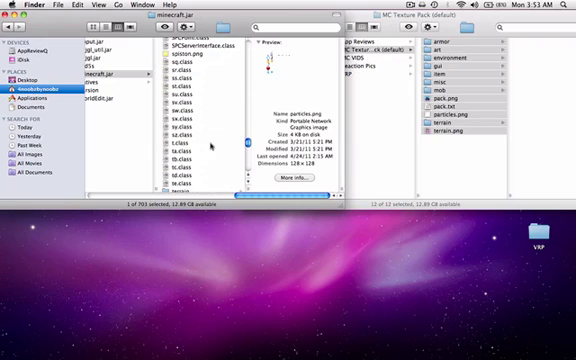
scroll("down", 3)
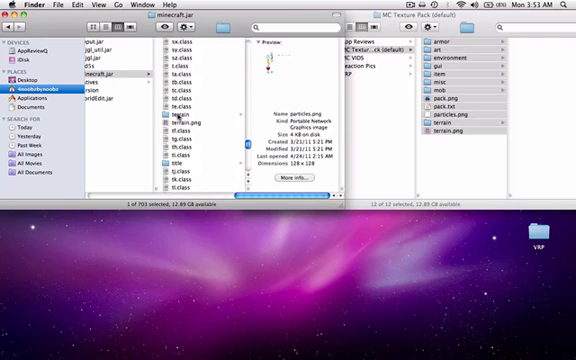
left_click(204, 128)
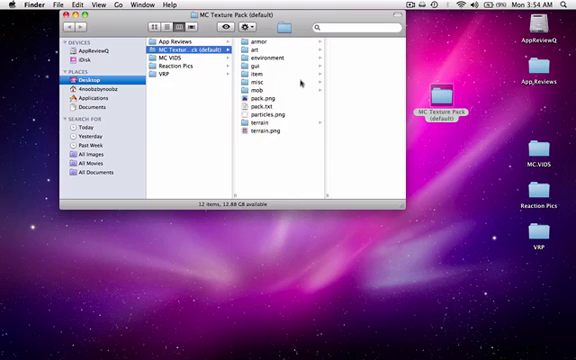
mouse_move(300, 80)
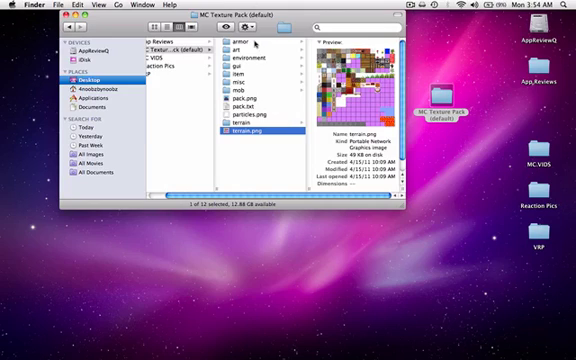
Preview terrain.png, then look through the environment folder on the way to the gui folder
left_click(228, 48)
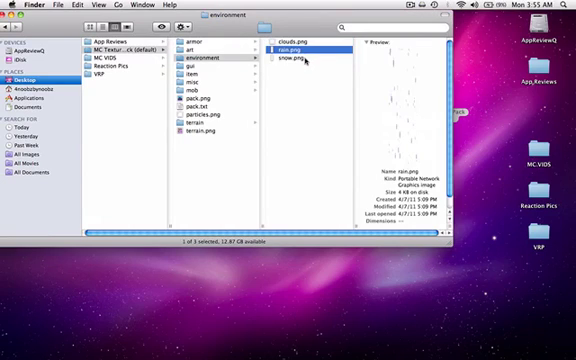
left_click(296, 62)
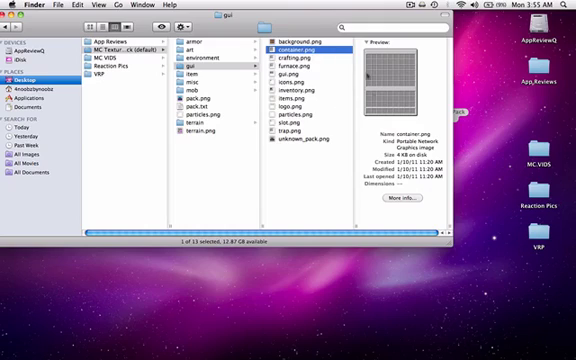
Preview several gui images including items.png, then move on to the item folder
left_click(296, 58)
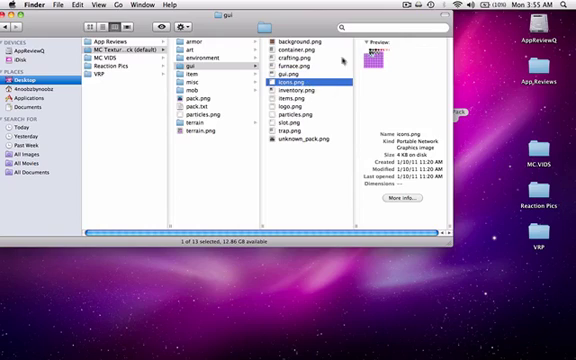
left_click(300, 92)
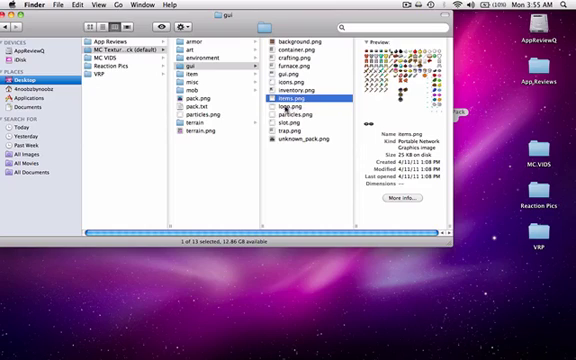
left_click(300, 104)
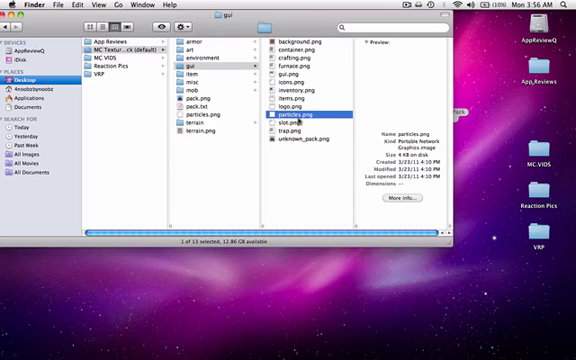
left_click(292, 126)
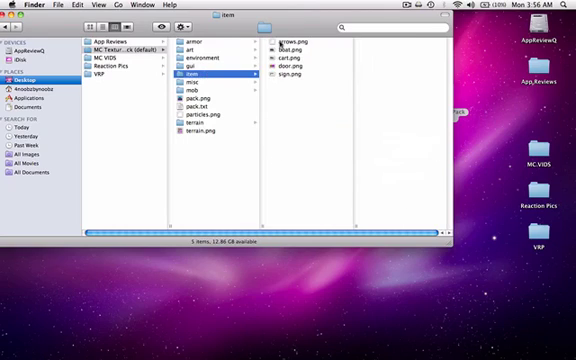
Select all images in the mob folder, then return to the pack's top level and preview pack.txt
left_click(304, 58)
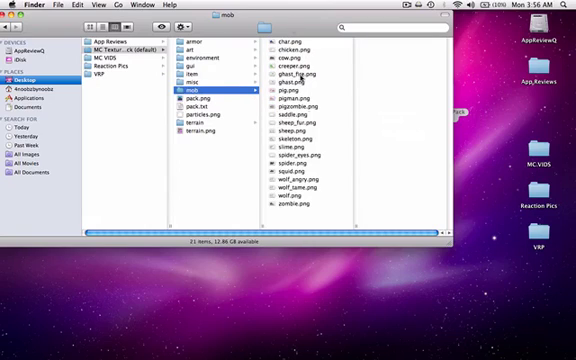
key("cmd+a")
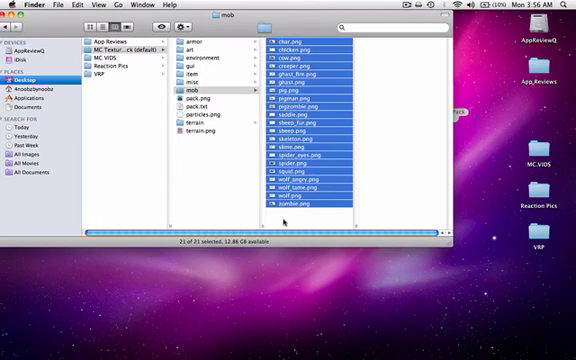
left_click(300, 48)
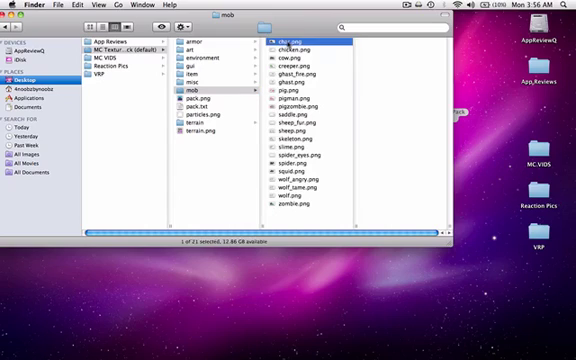
left_click(190, 104)
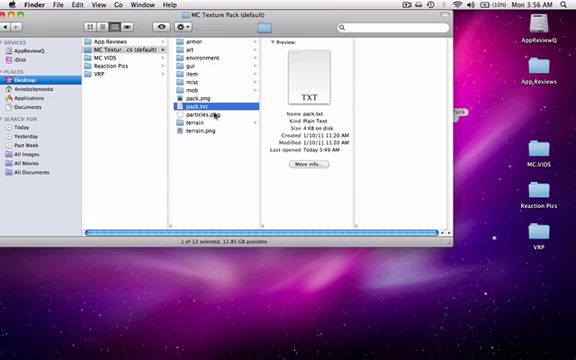
left_click(200, 114)
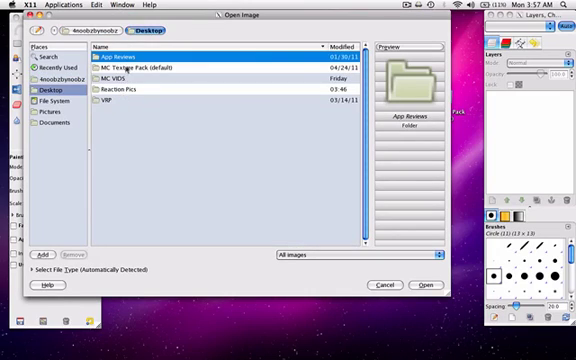
Open terrain.png from MC Texture Pack (default) on the Desktop in GIMP
double_click(150, 62)
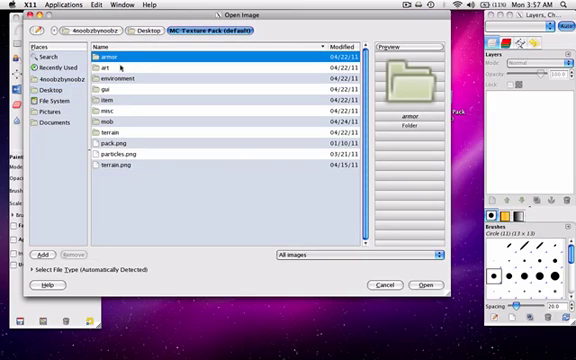
left_click(384, 284)
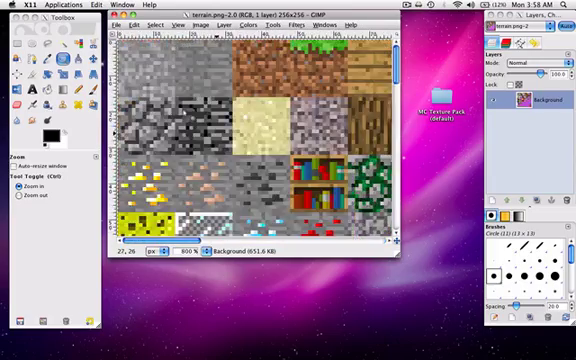
mouse_move(204, 76)
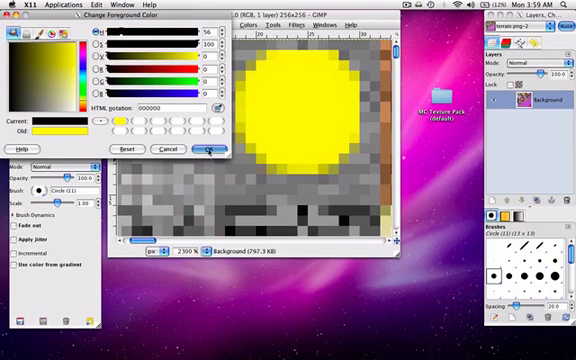
Set the foreground colour to yellow and paint a smiley face over the stone tile
left_click(214, 148)
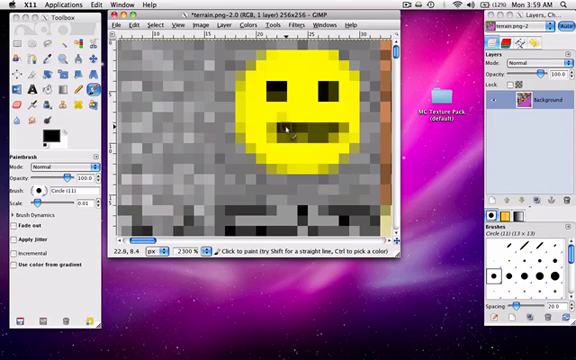
left_click(280, 122)
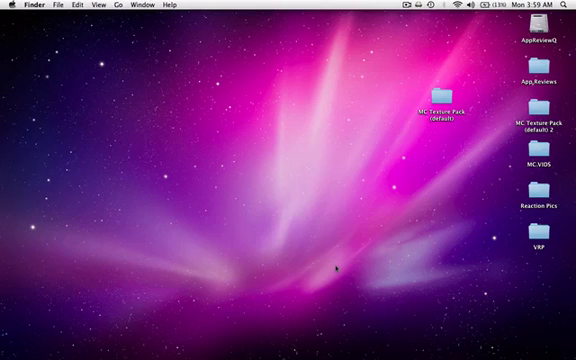
mouse_move(410, 310)
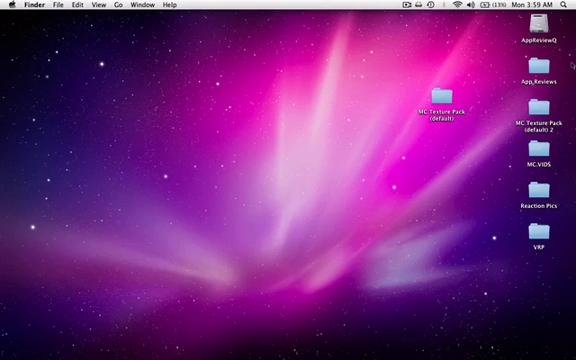
Save the edited terrain.png into the copied pack and reopen that folder in Finder
double_click(532, 120)
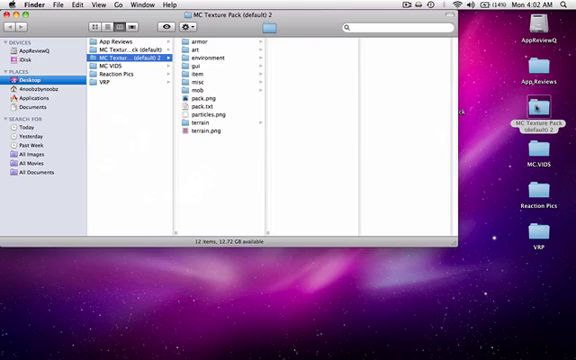
Select every file in MC Texture Pack (default) 2 and compress them into a zip archive
key("cmd+a")
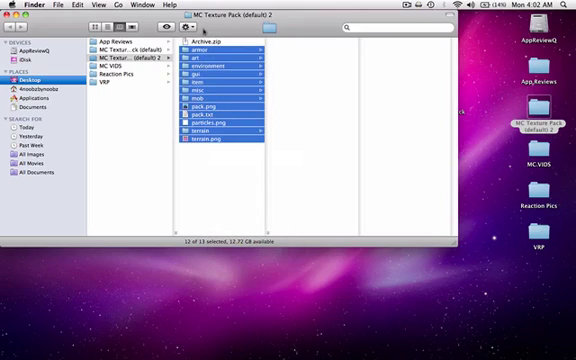
left_click(204, 44)
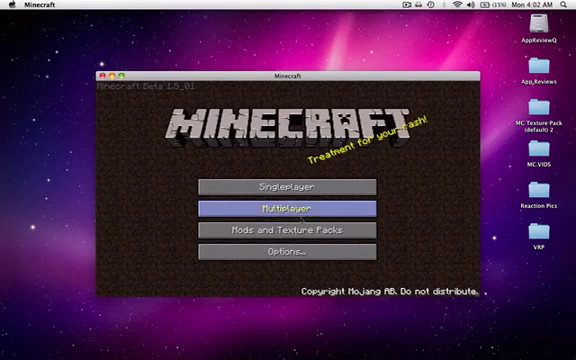
Select the new custom texture pack from the Mods and Texture Packs list and start a singleplayer game
left_click(288, 230)
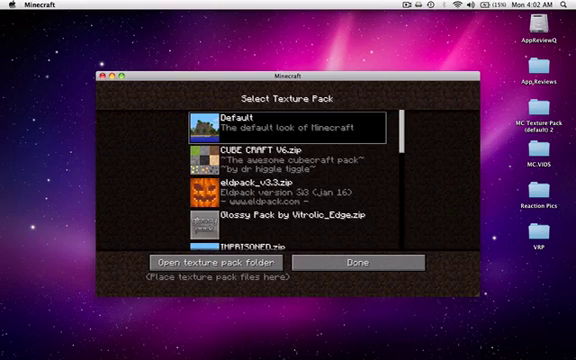
scroll("down", 3)
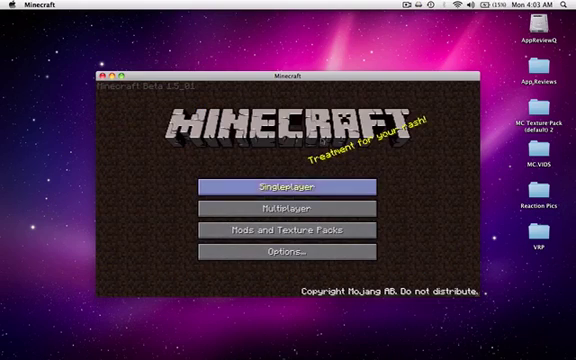
left_click(288, 188)
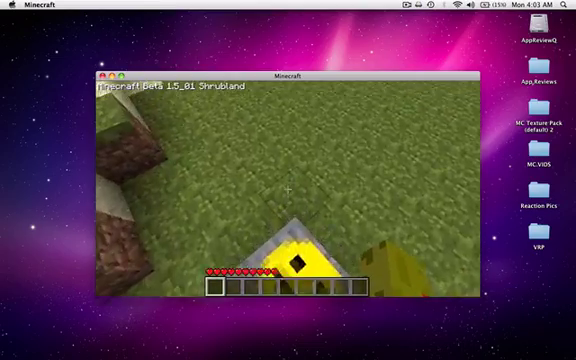
mouse_move(288, 180)
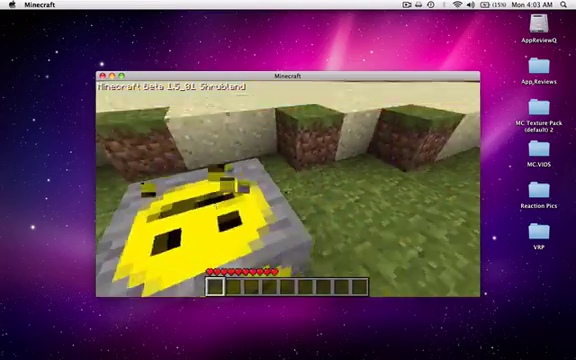